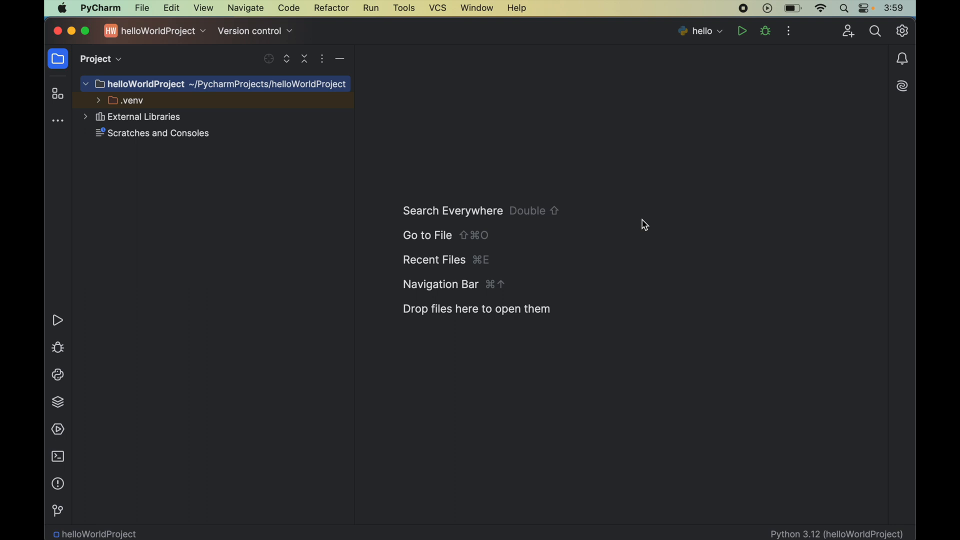
mouse_move(343, 258)
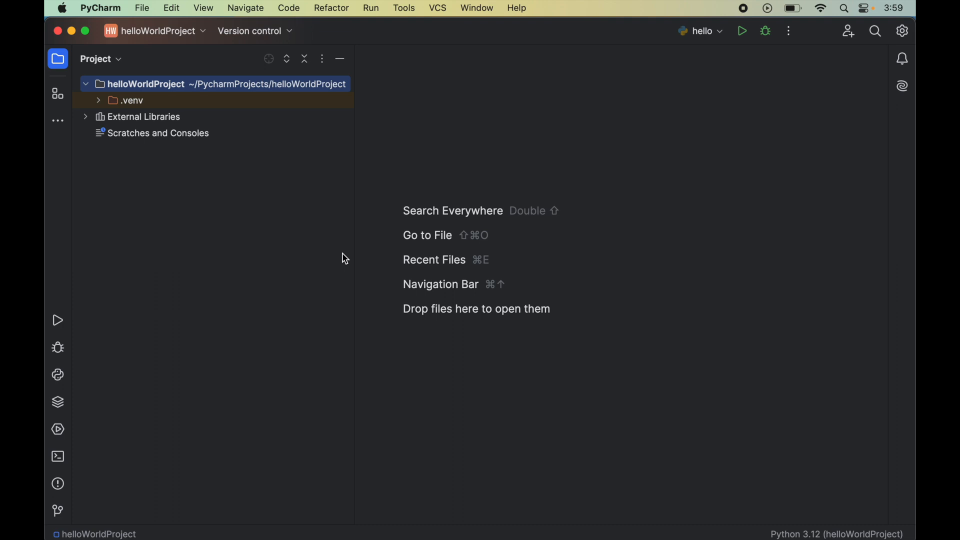
mouse_move(258, 184)
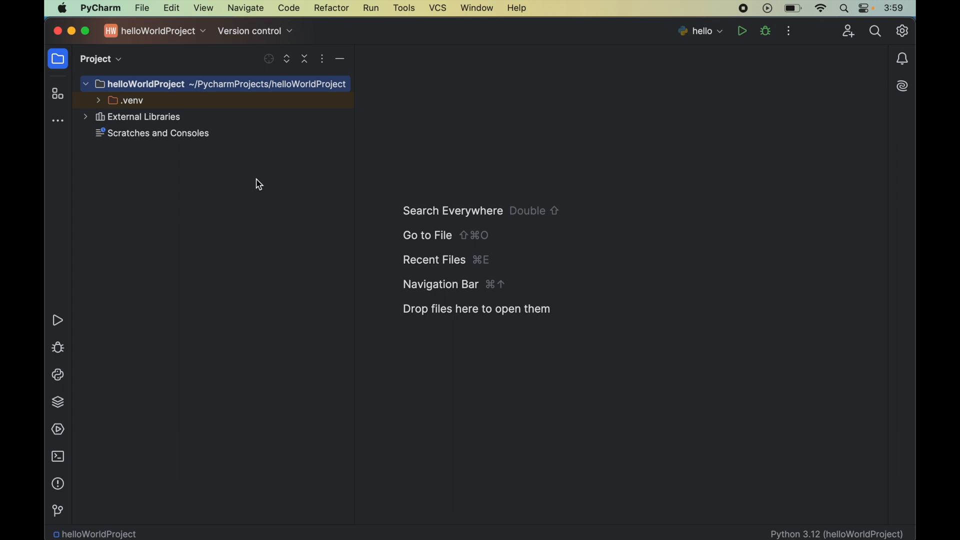
Step: Bring up the File menu to reach the new-projects setup options
left_click(142, 8)
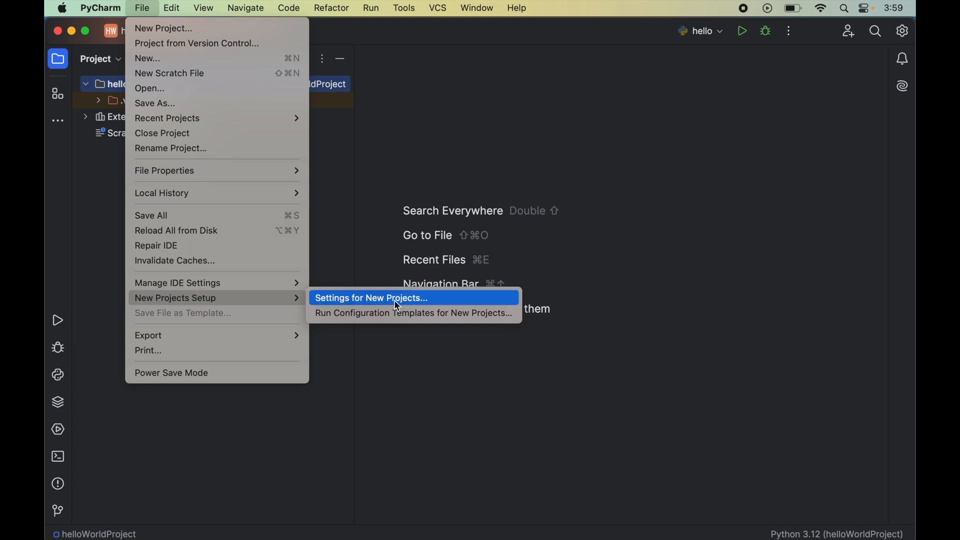
Step: Reach the Python Interpreter page of Settings for New Projects, listing pip and setuptools
left_click(397, 298)
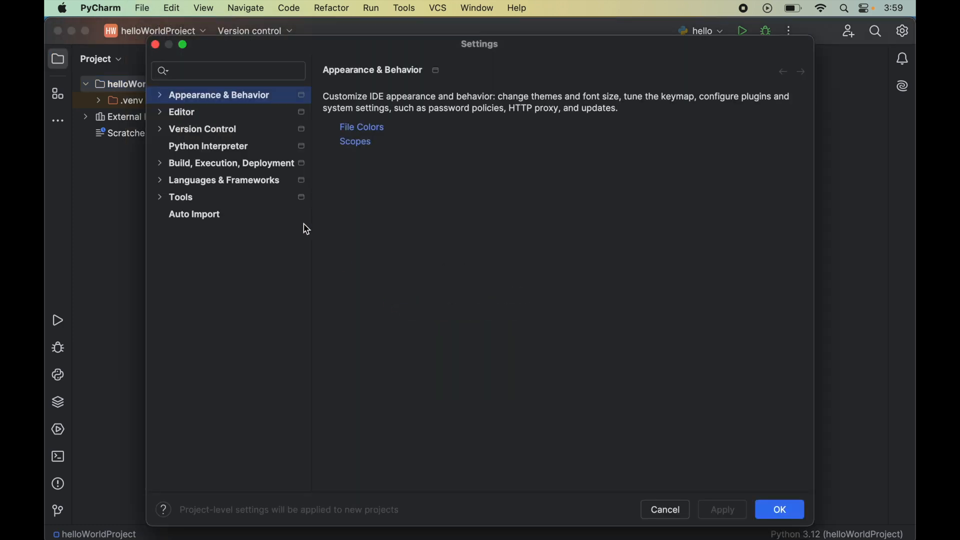
left_click(208, 146)
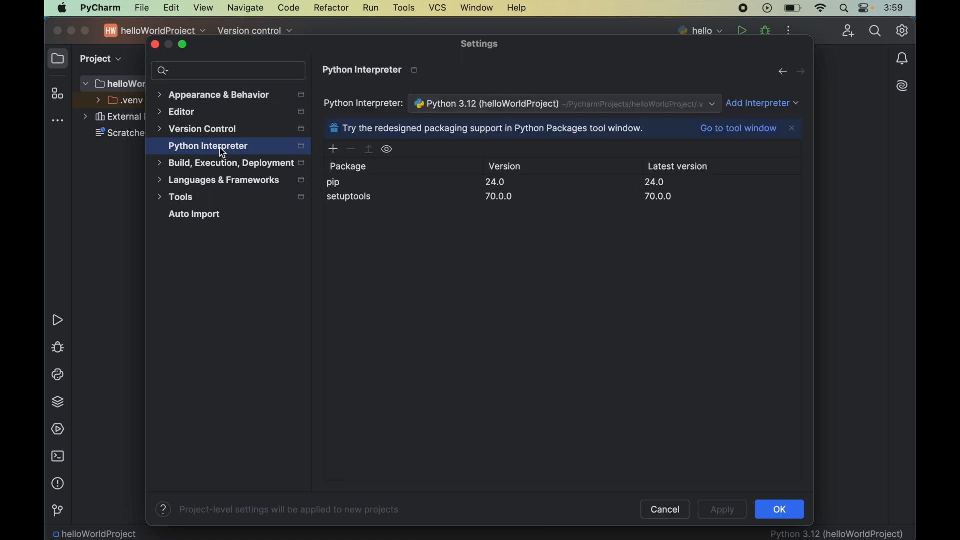
mouse_move(523, 102)
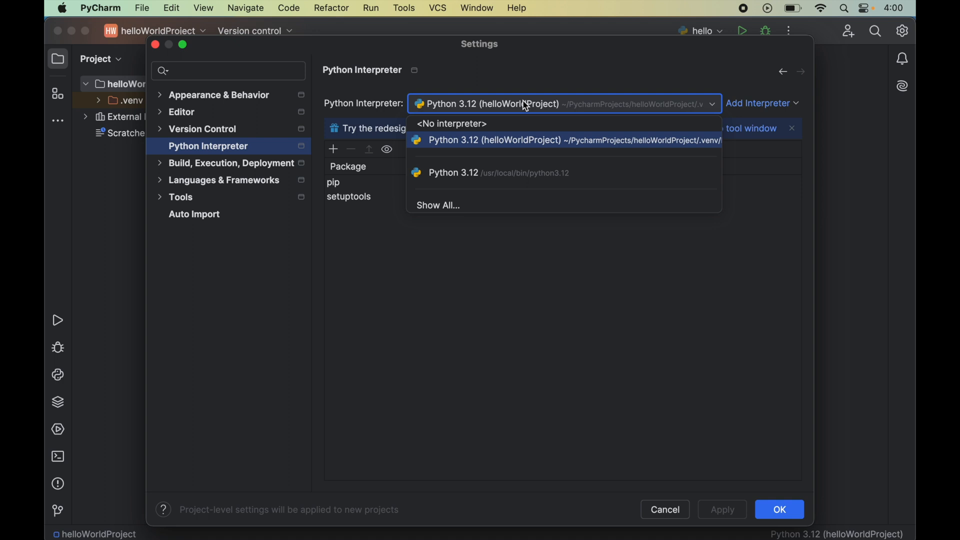
mouse_move(580, 144)
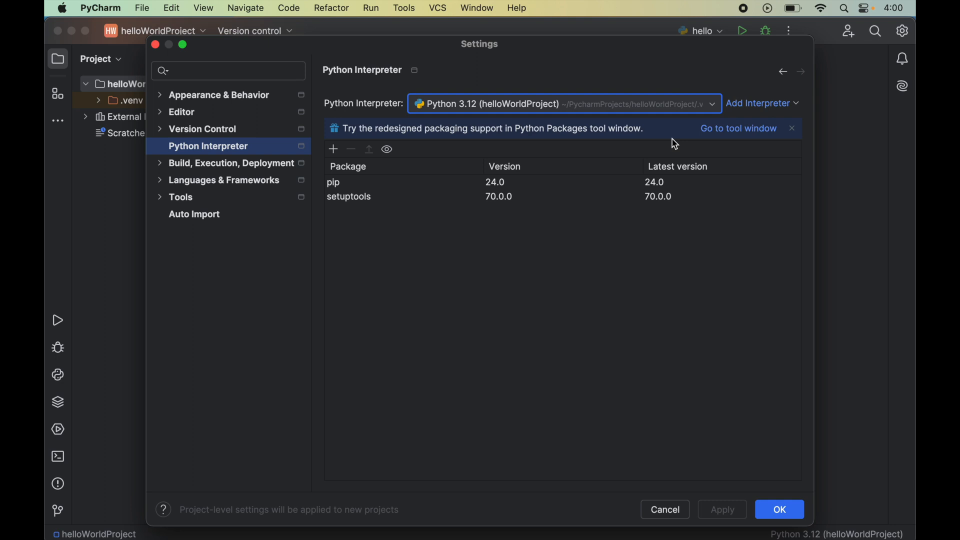
mouse_move(616, 123)
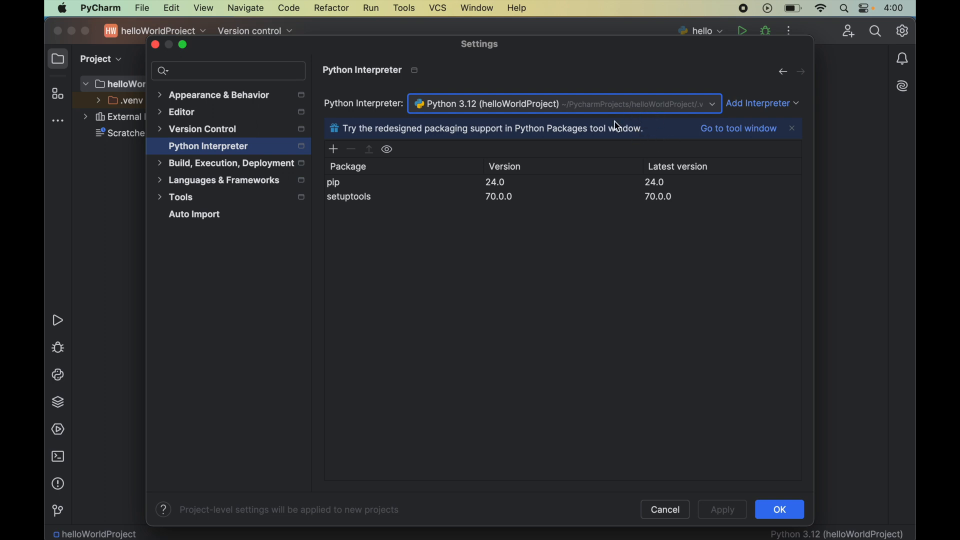
mouse_move(471, 292)
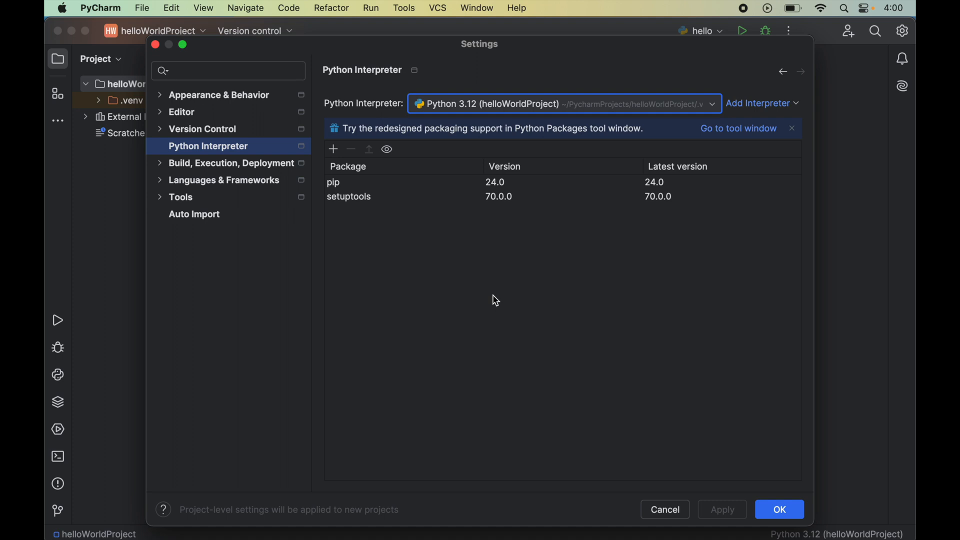
mouse_move(442, 260)
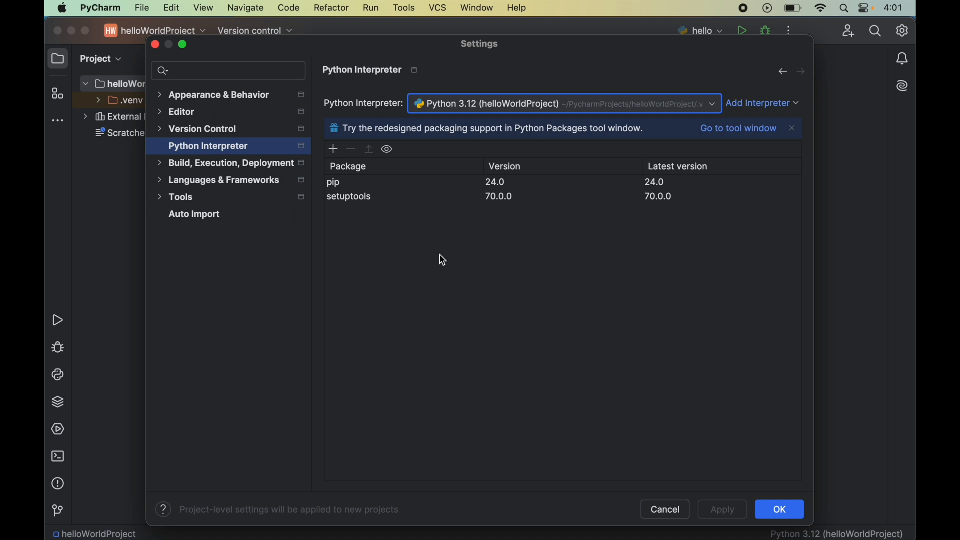
Step: Search the available packages for numpy and select it
left_click(333, 149)
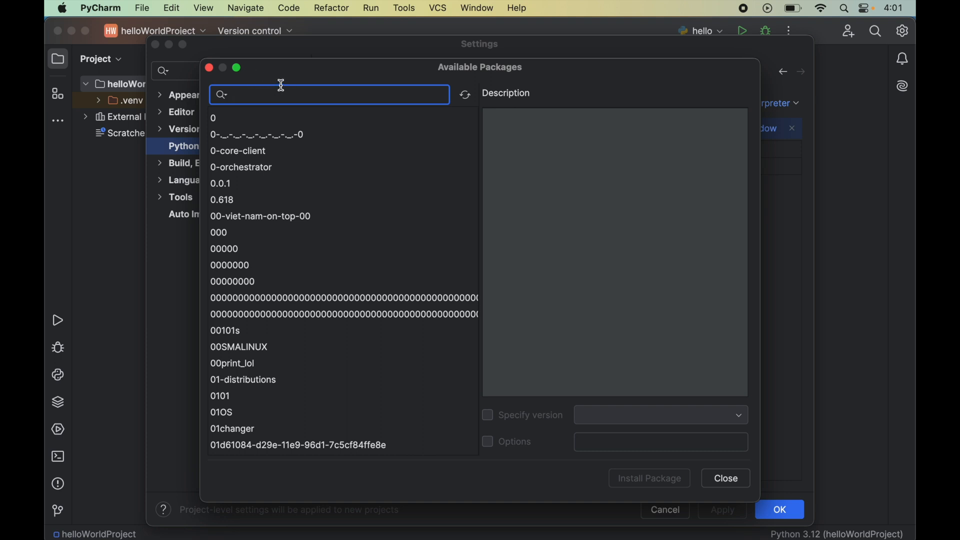
type("numpy")
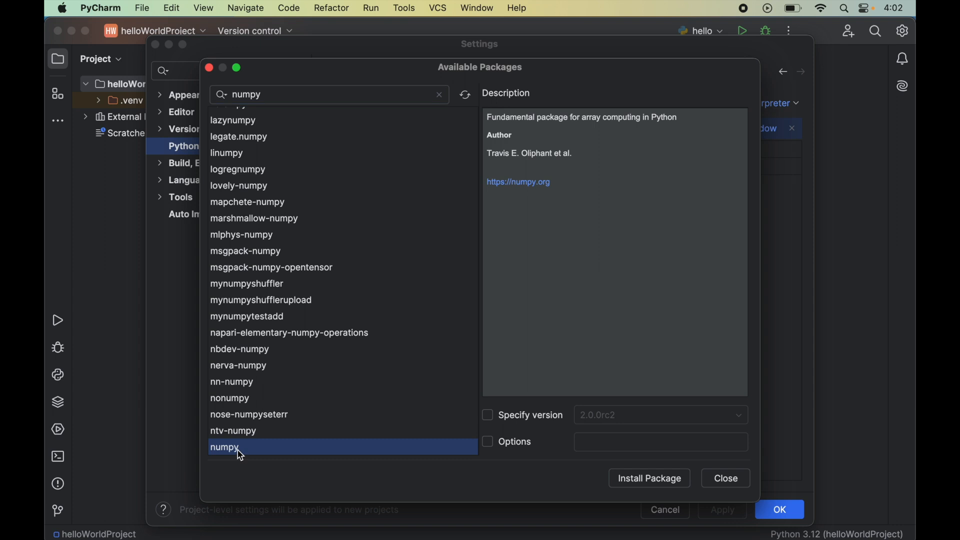
mouse_move(562, 428)
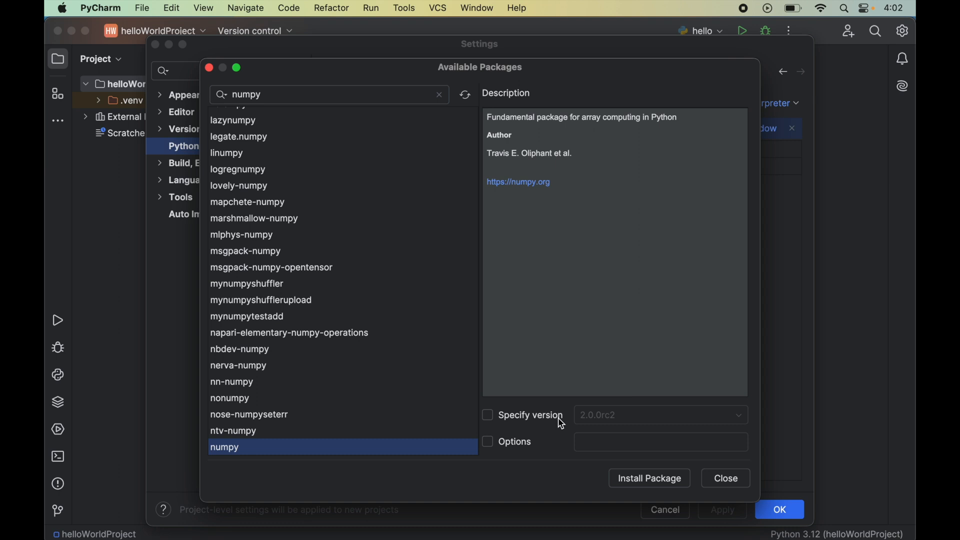
mouse_move(567, 425)
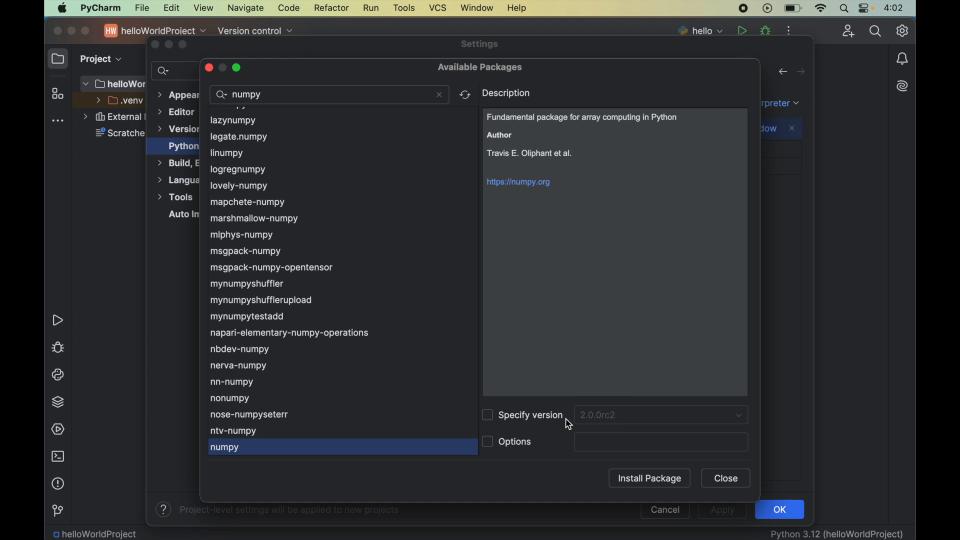
mouse_move(607, 442)
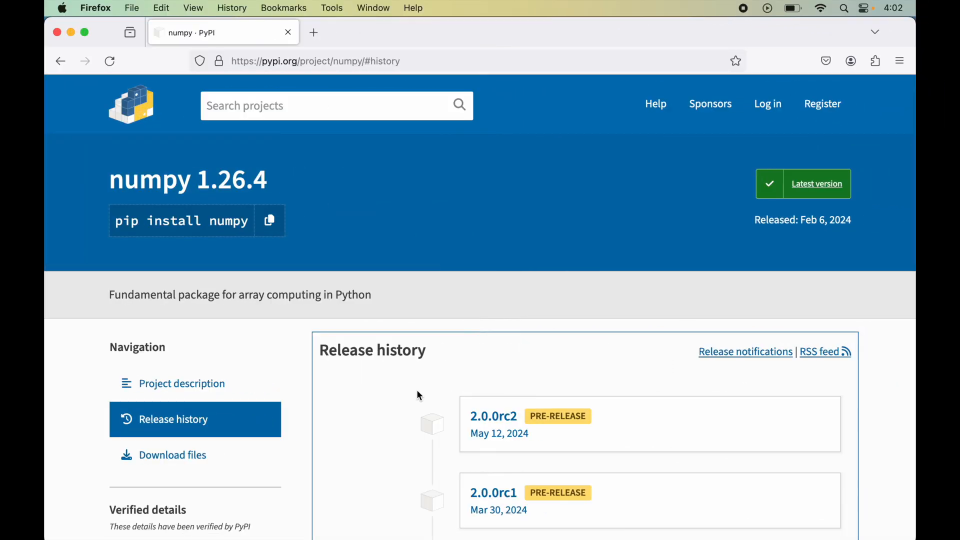
Step: Scroll numpy's PyPI release history down to the current 1.26.4 version
scroll("down", 3)
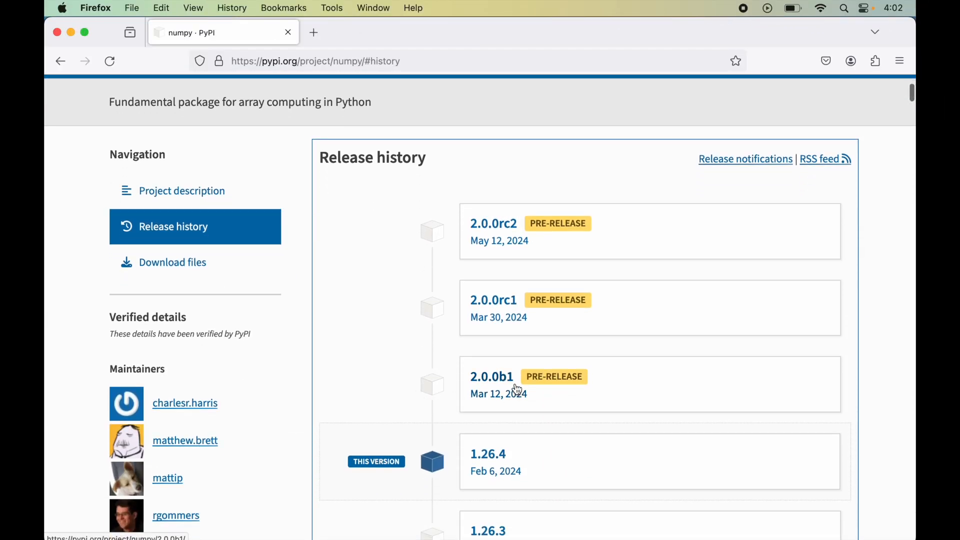
mouse_move(558, 355)
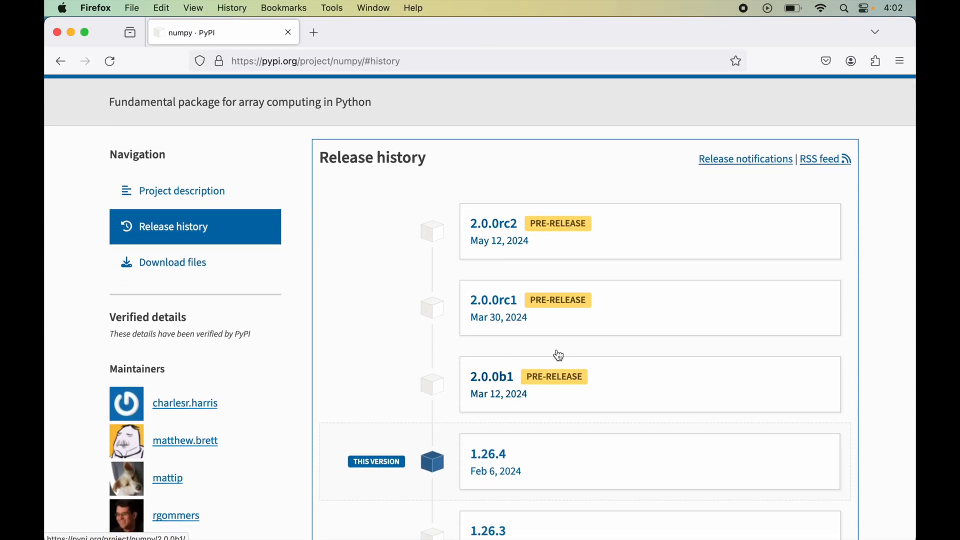
mouse_move(556, 375)
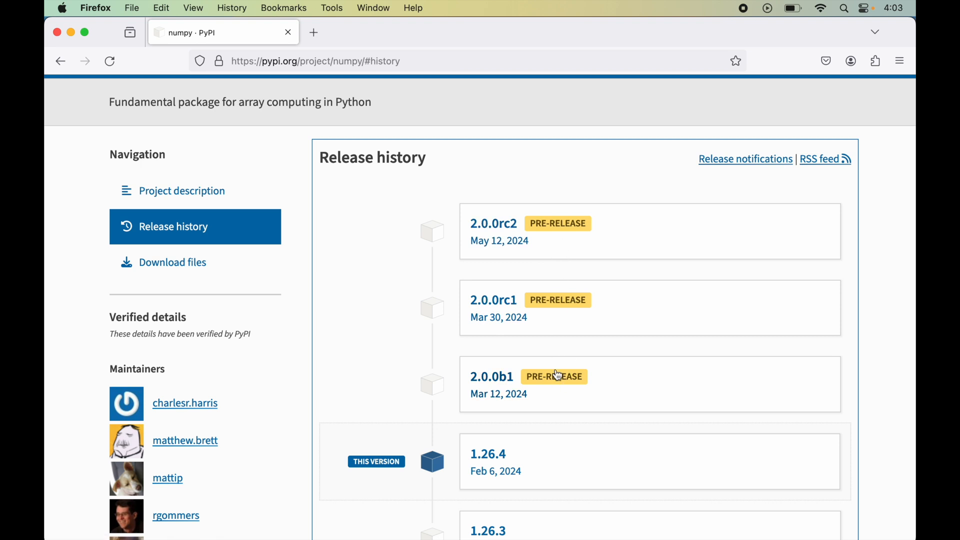
mouse_move(486, 472)
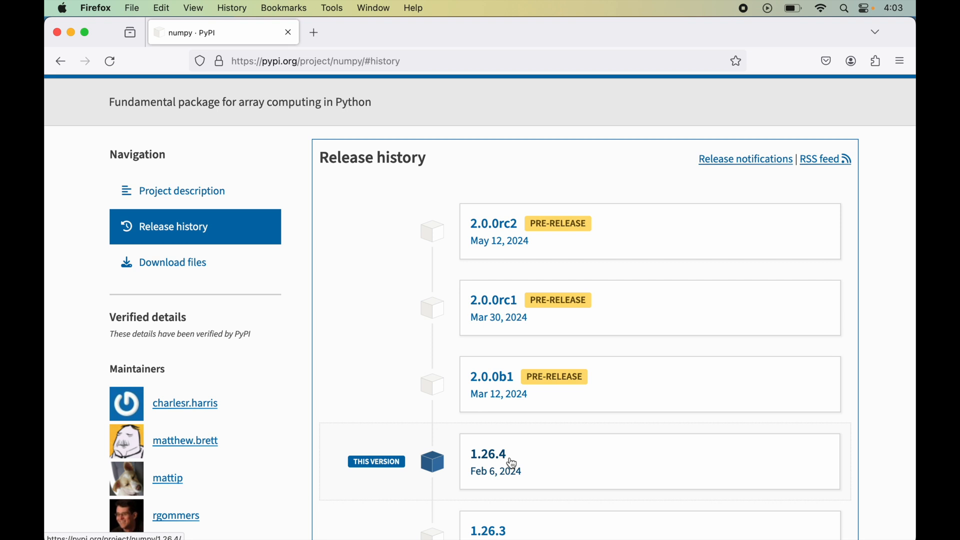
mouse_move(487, 465)
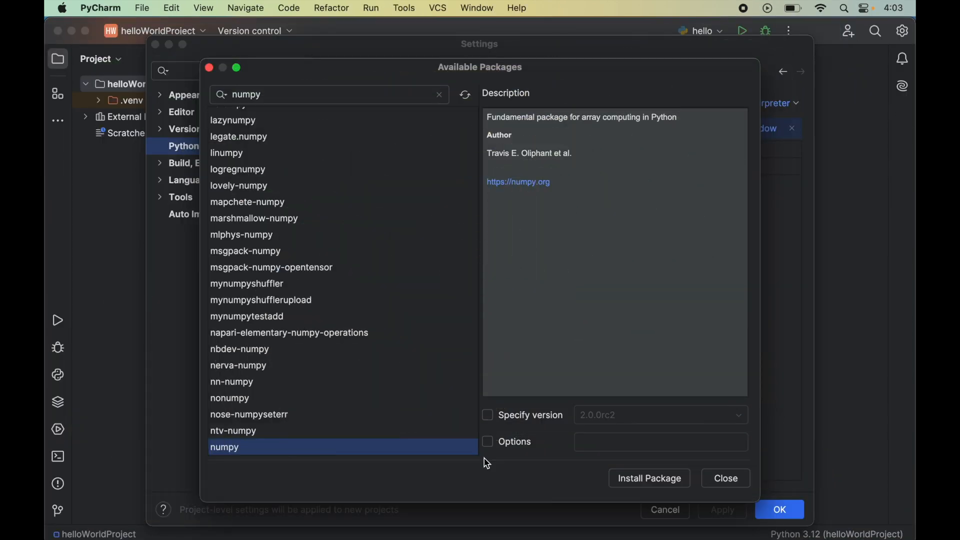
mouse_move(508, 437)
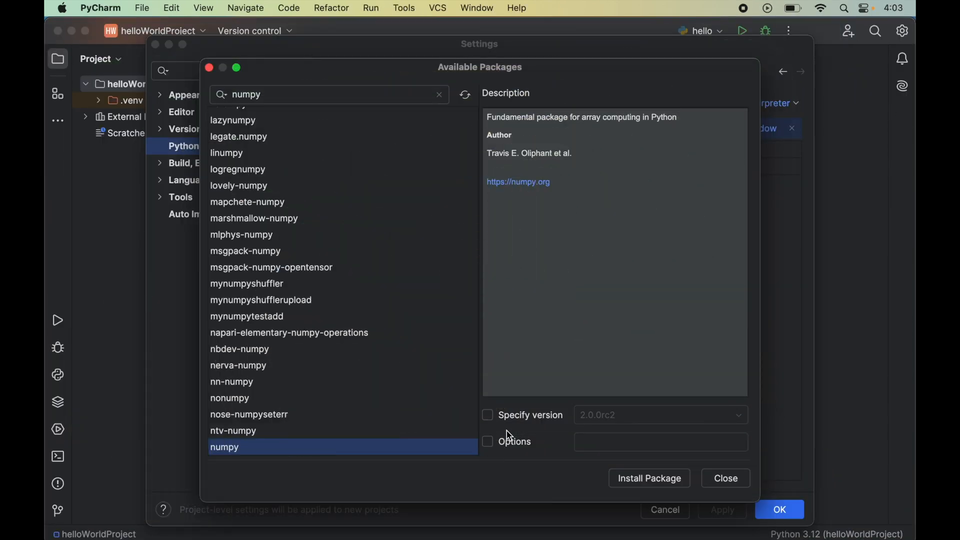
Step: Install numpy with specified version 1.26.4 and return to the package list
left_click(487, 415)
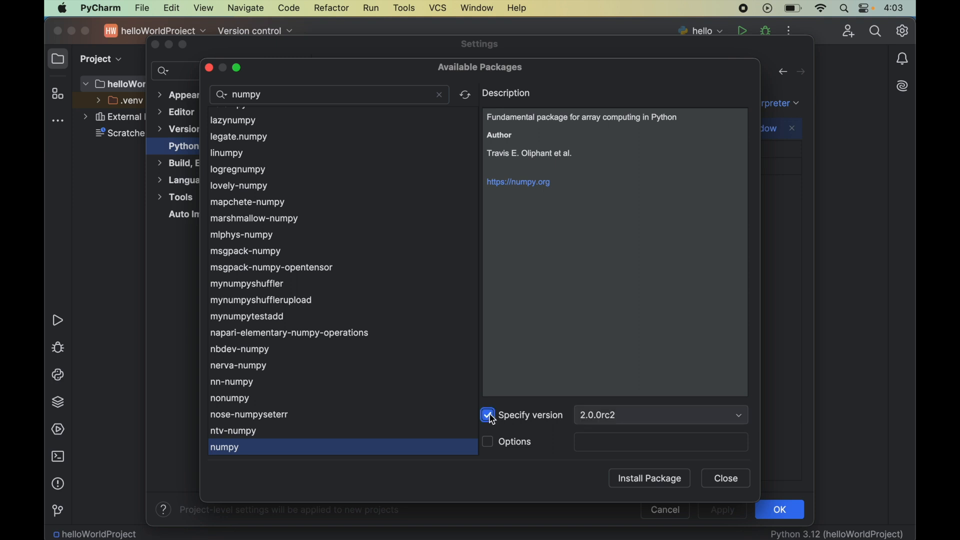
left_click(736, 414)
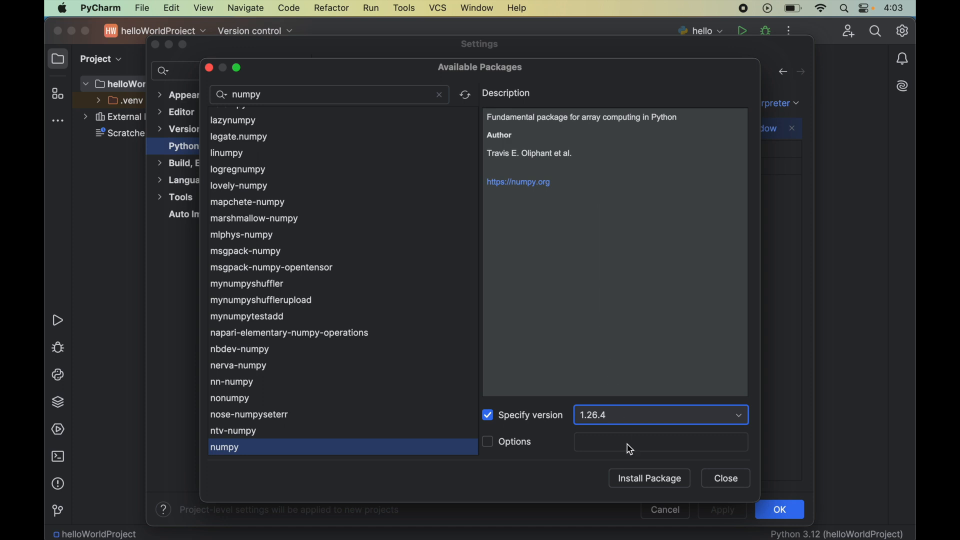
left_click(648, 477)
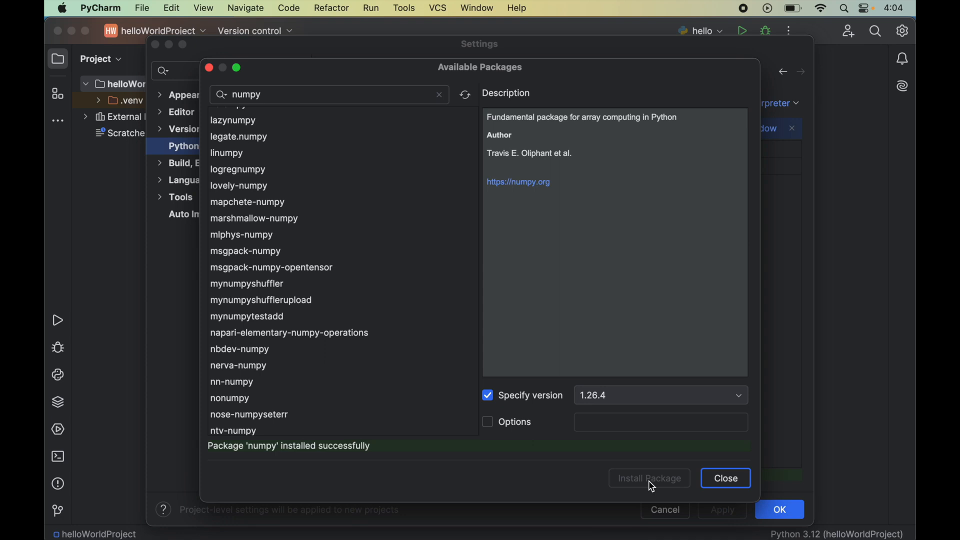
mouse_move(284, 463)
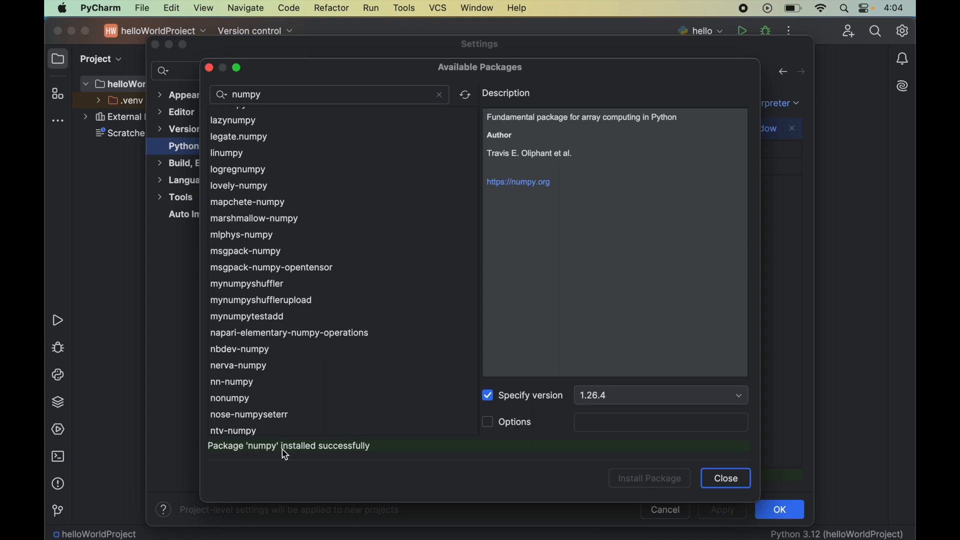
mouse_move(373, 458)
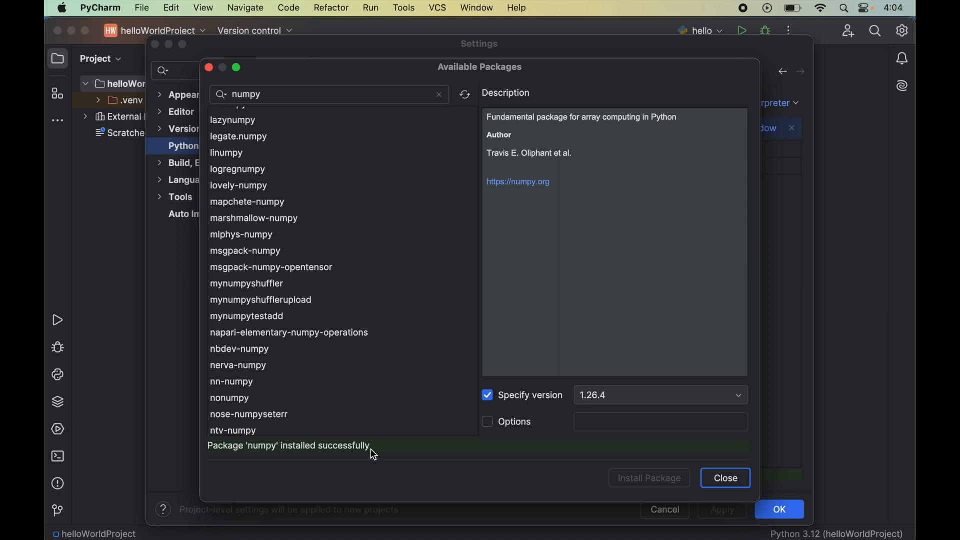
mouse_move(591, 484)
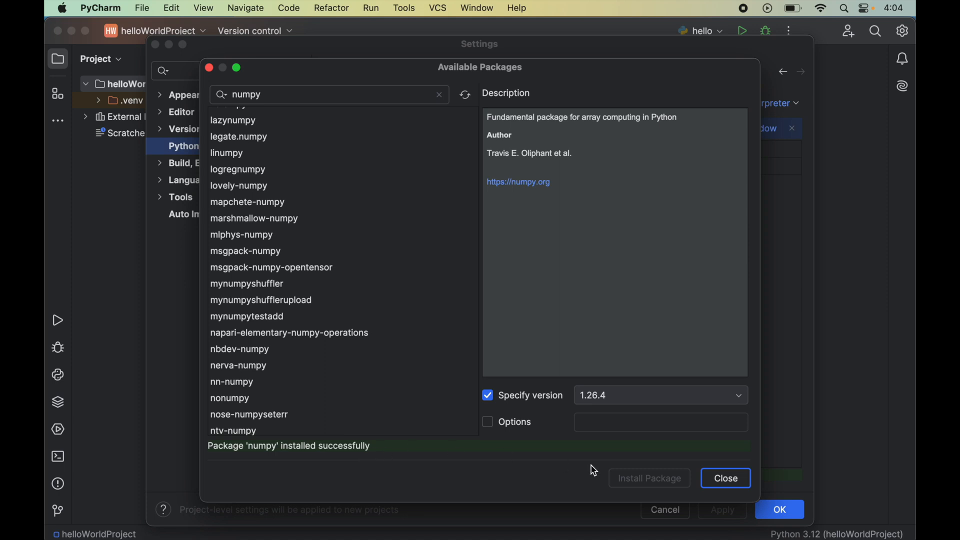
left_click(725, 478)
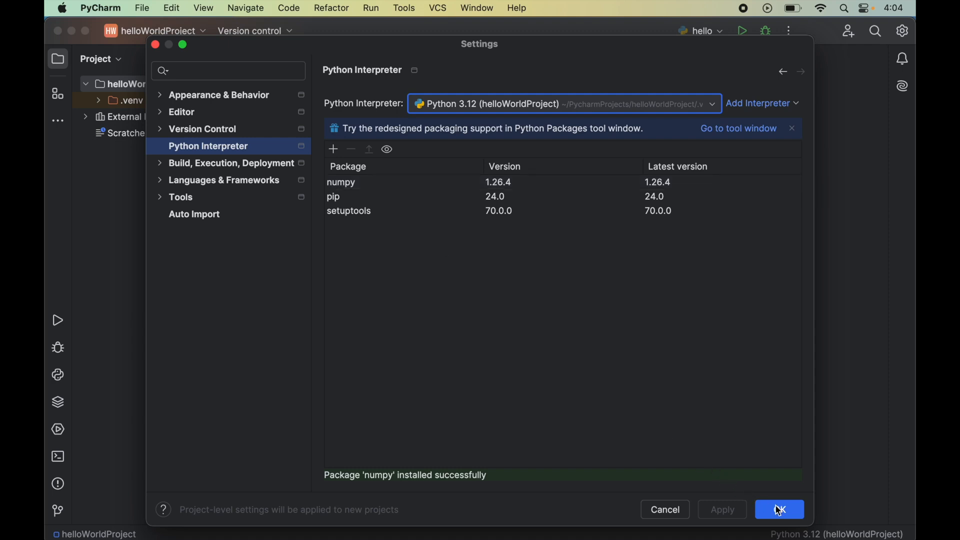
Step: Confirm the settings with OK and return to the helloWorldProject workspace
left_click(779, 509)
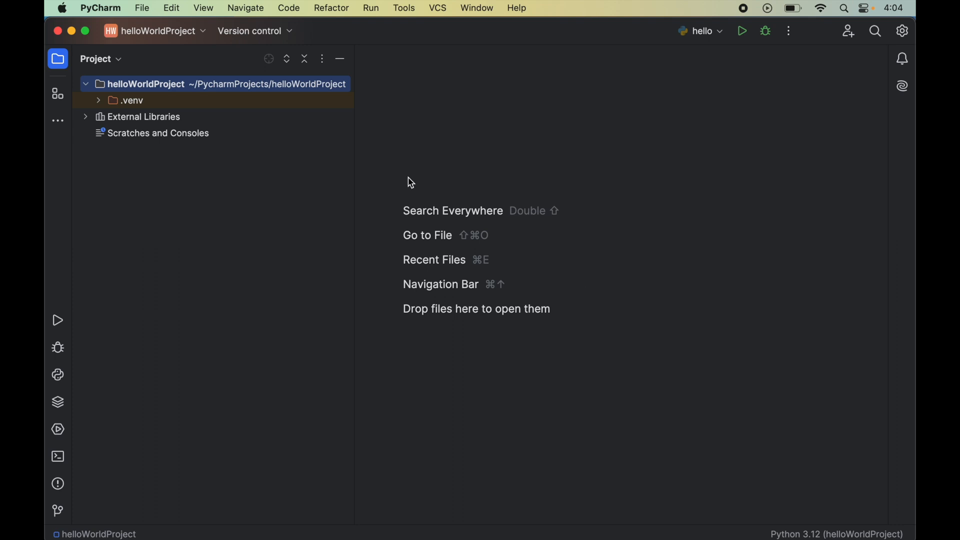
Step: Create a new Python file named hello in the project
left_click(142, 8)
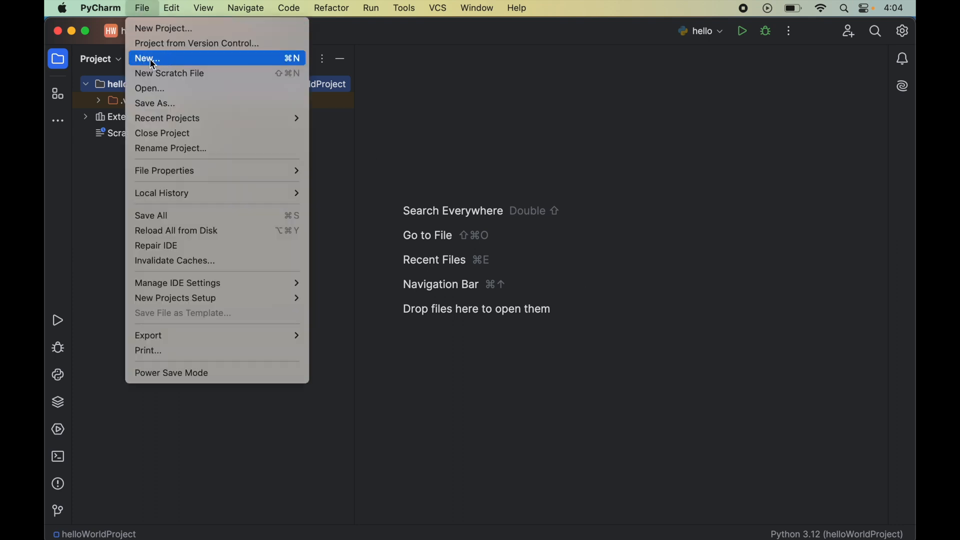
left_click(146, 58)
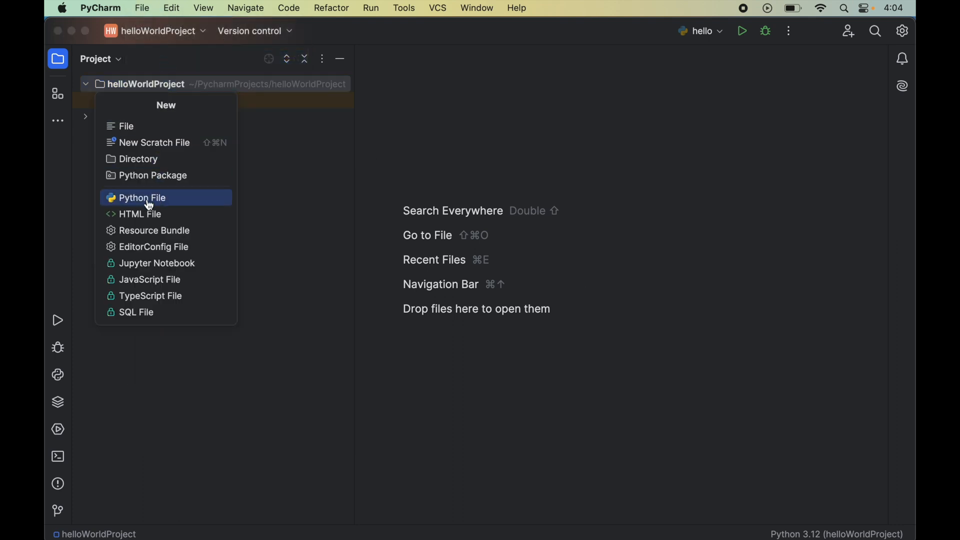
left_click(142, 196)
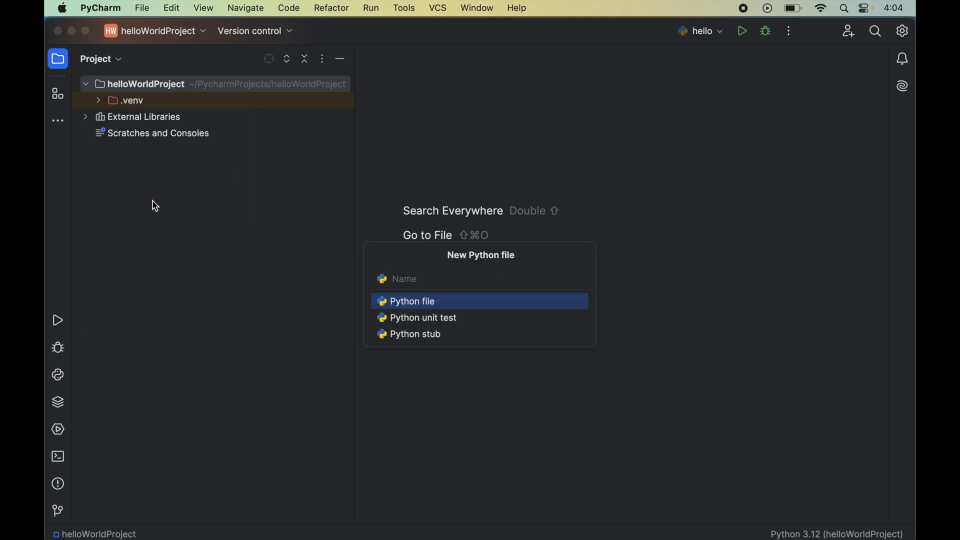
type("h")
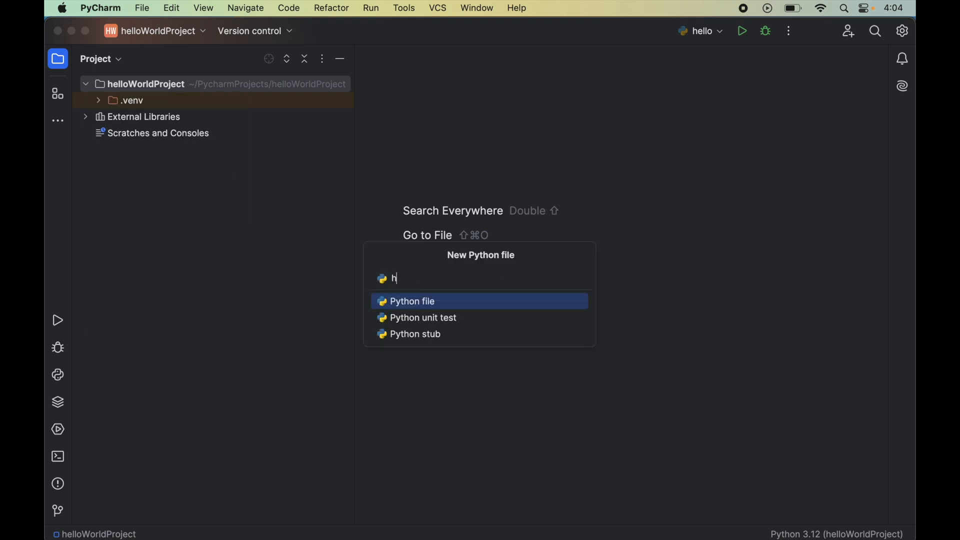
type("ello")
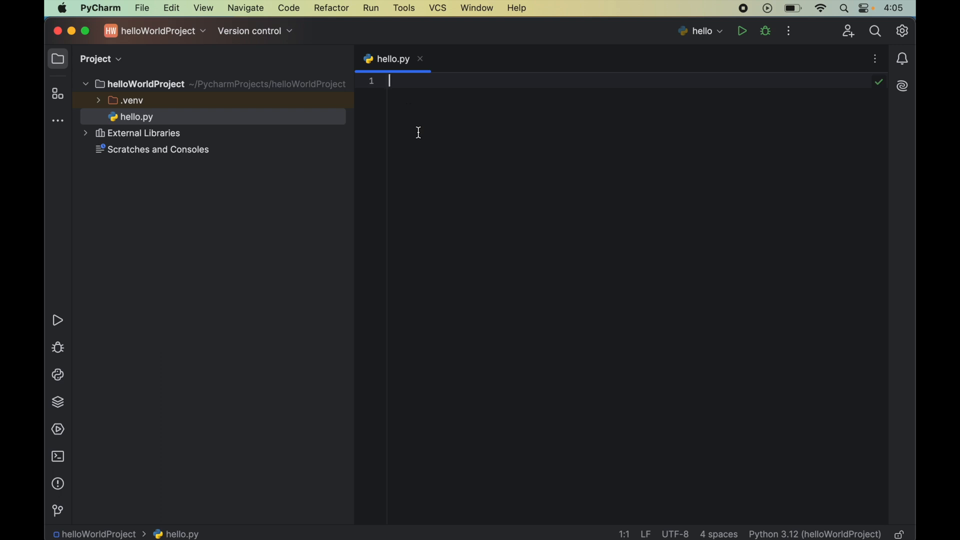
Step: Write 'import numpy' and 'print(numpy.__version__)' in hello.py
type("import")
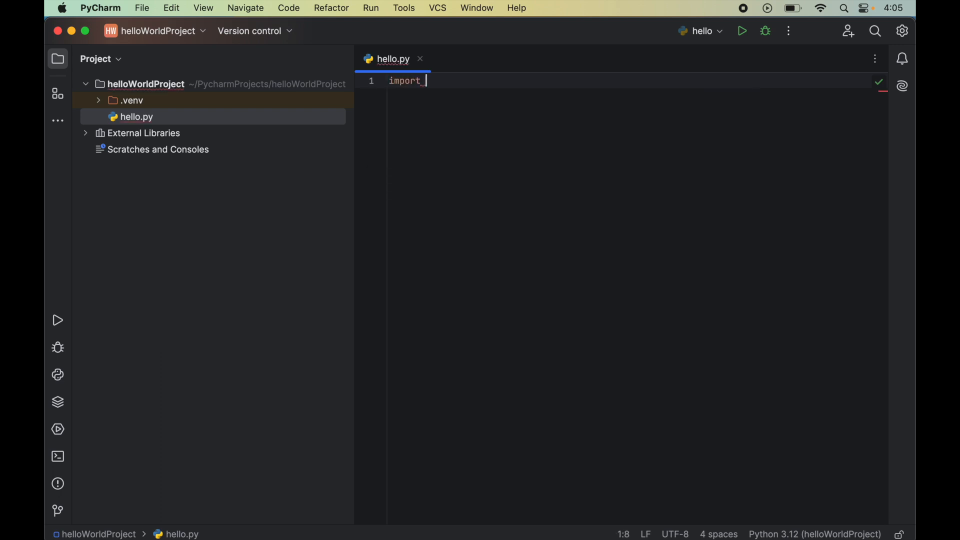
type("numpy")
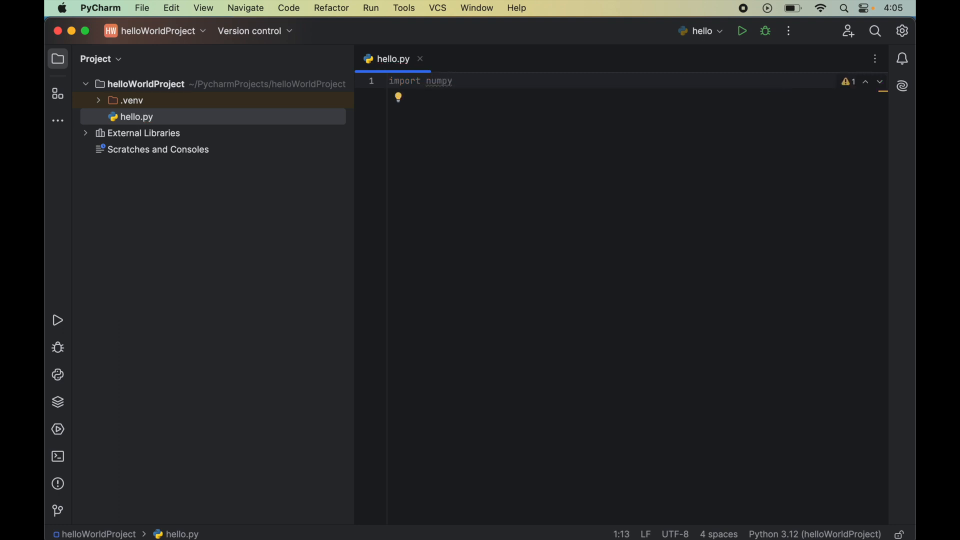
key("Enter")
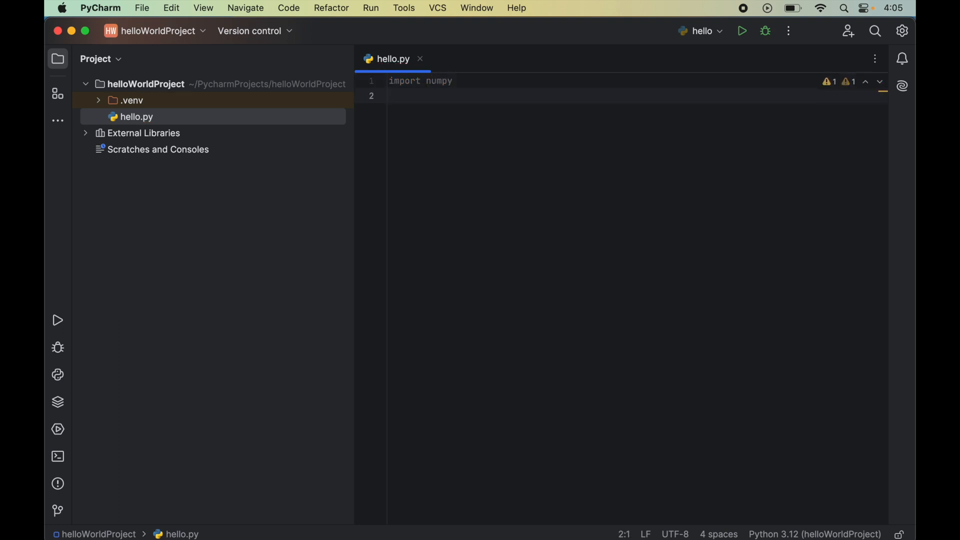
type("print")
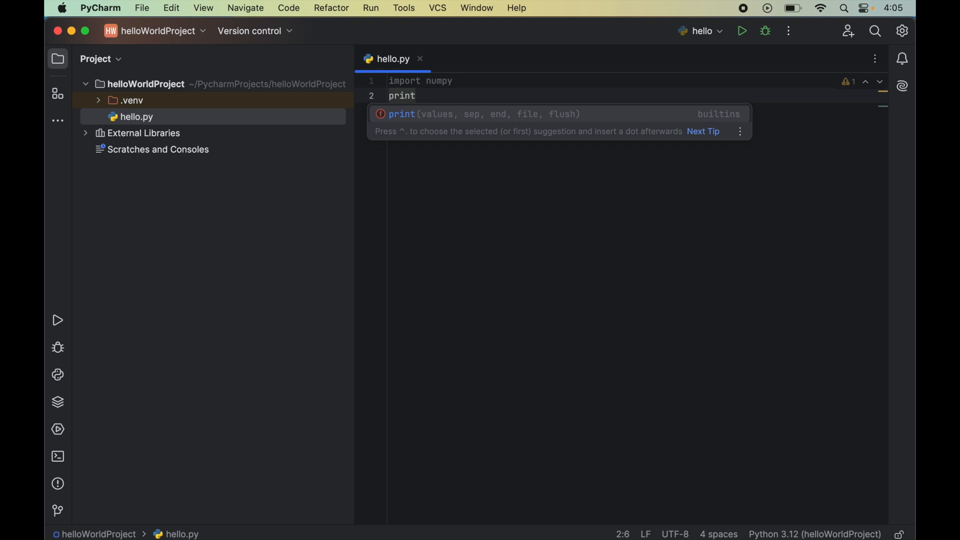
type("(numpy")
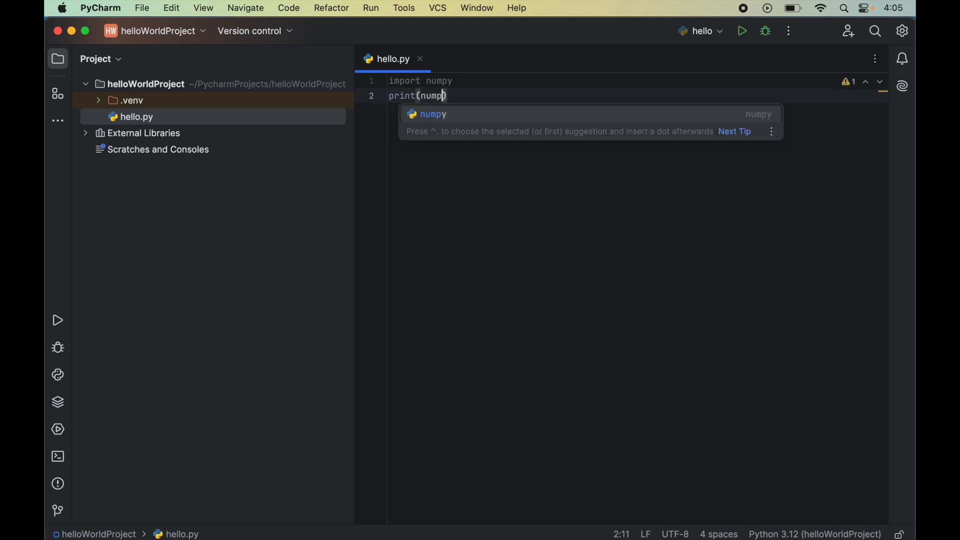
type(".__version__")
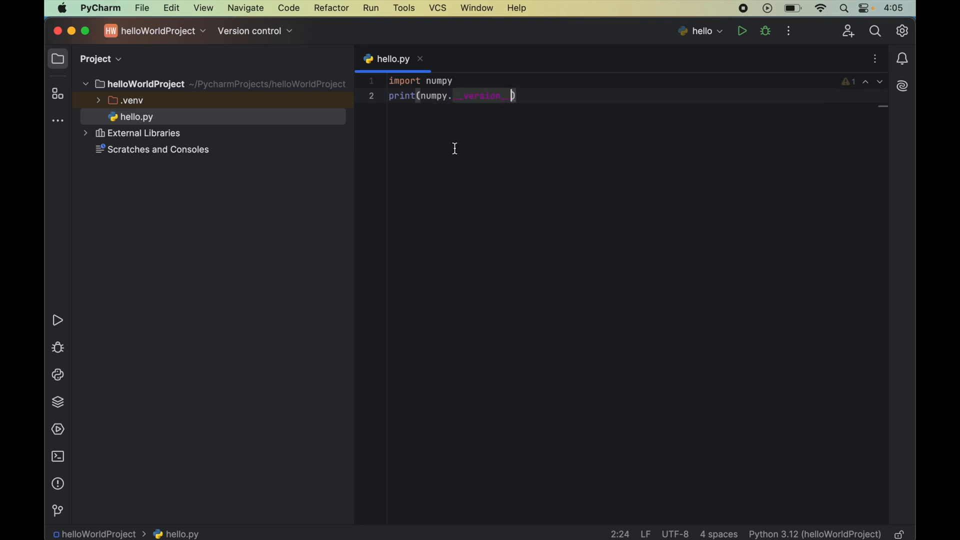
mouse_move(462, 154)
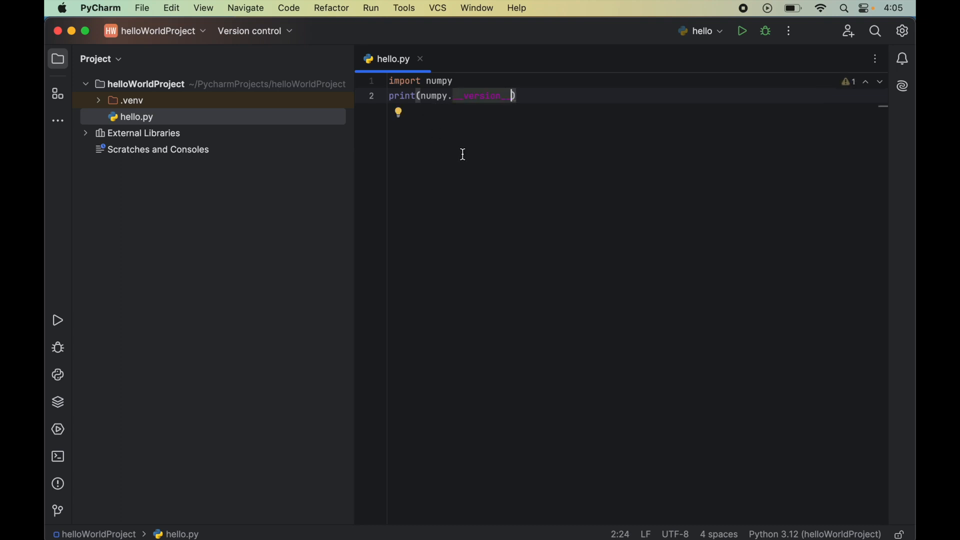
Step: Run the hello script from the editor's context menu
right_click(462, 154)
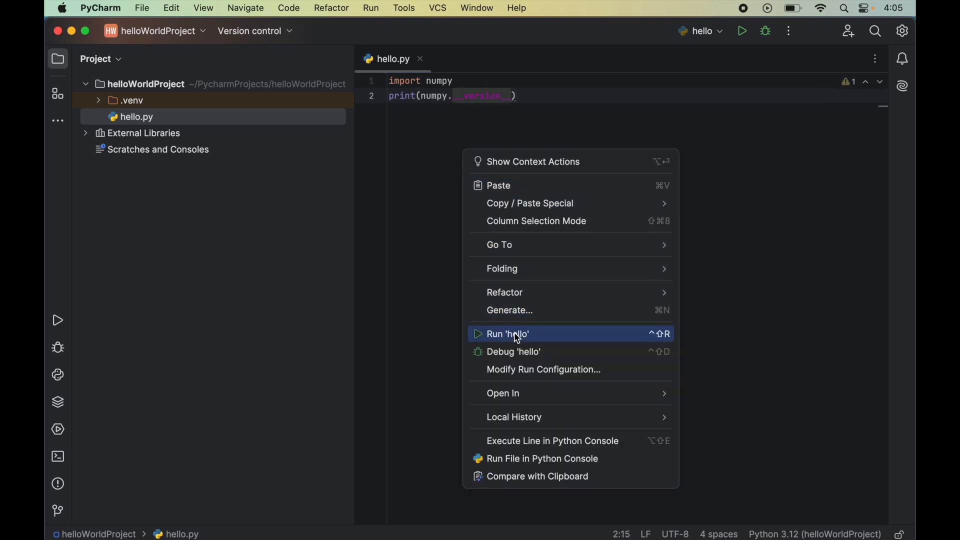
left_click(506, 334)
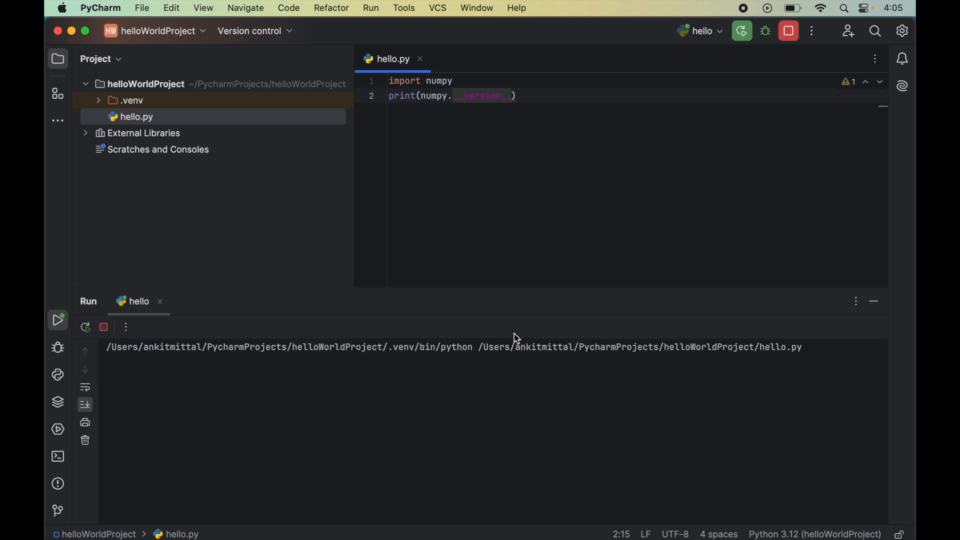